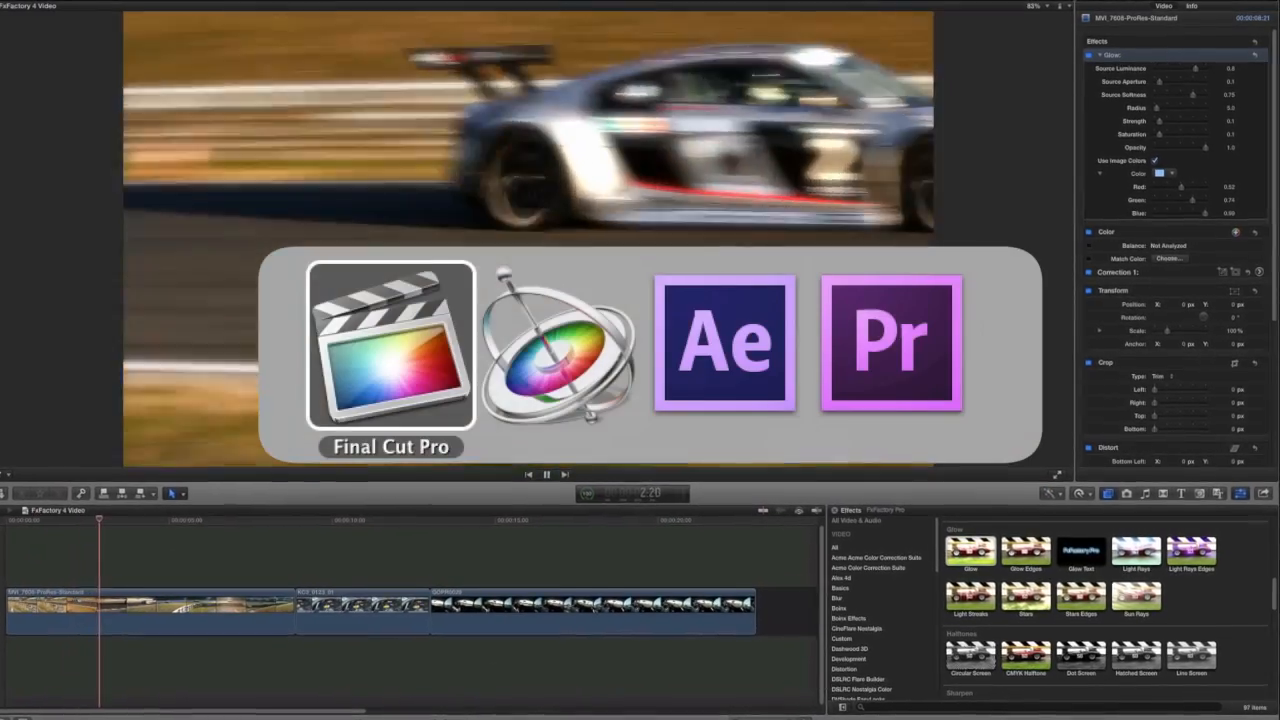
Expand Video Effects to show the PHYX, SUGARfx and Nattress effect folders.
left_click(557, 345)
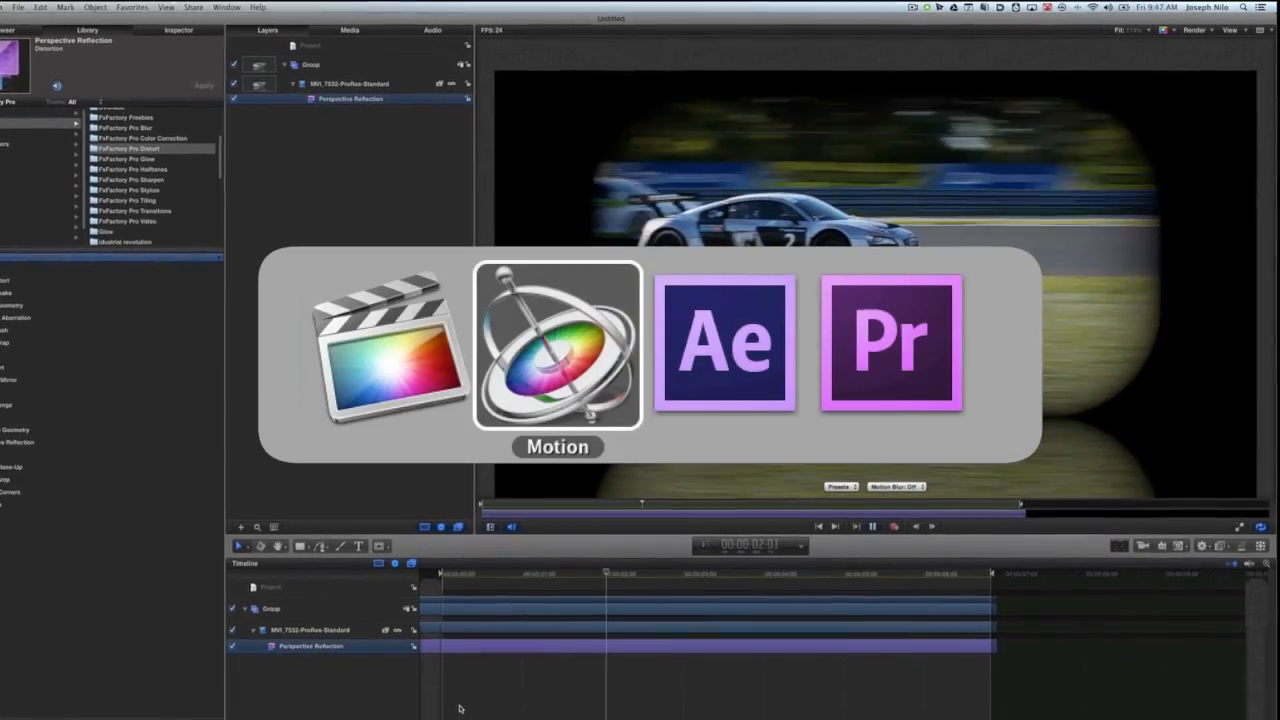
left_click(887, 342)
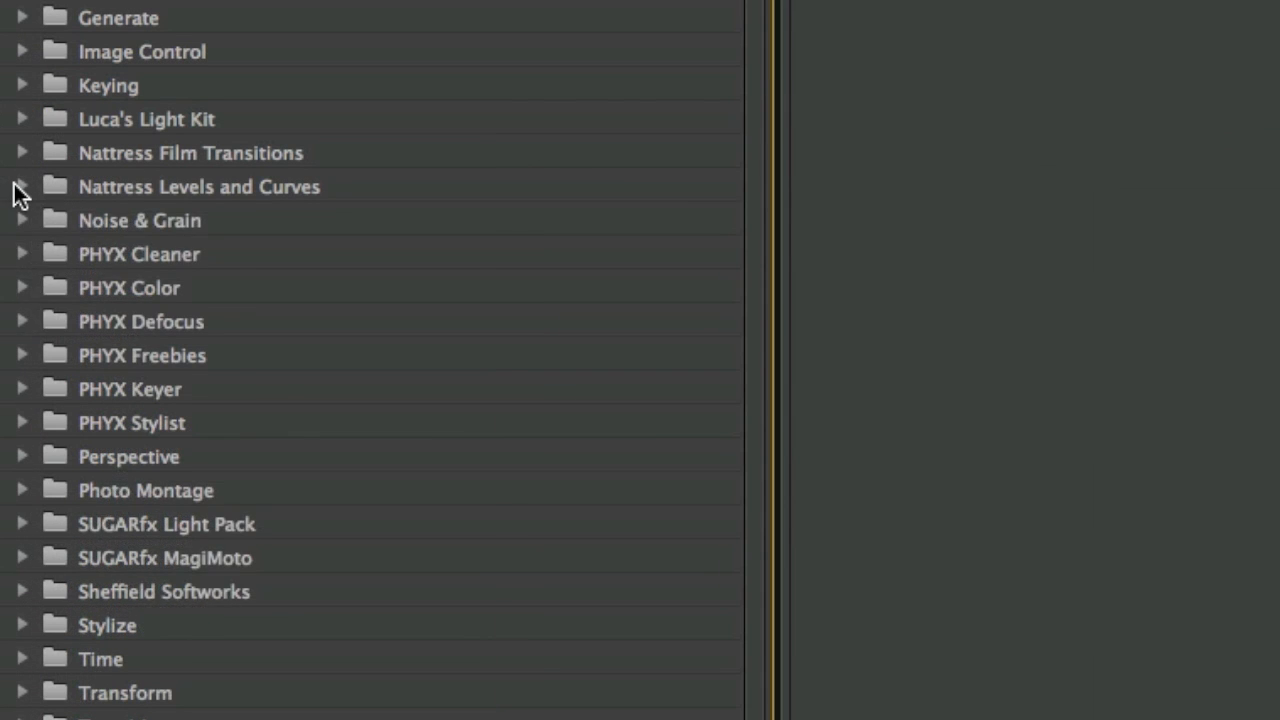
left_click(24, 187)
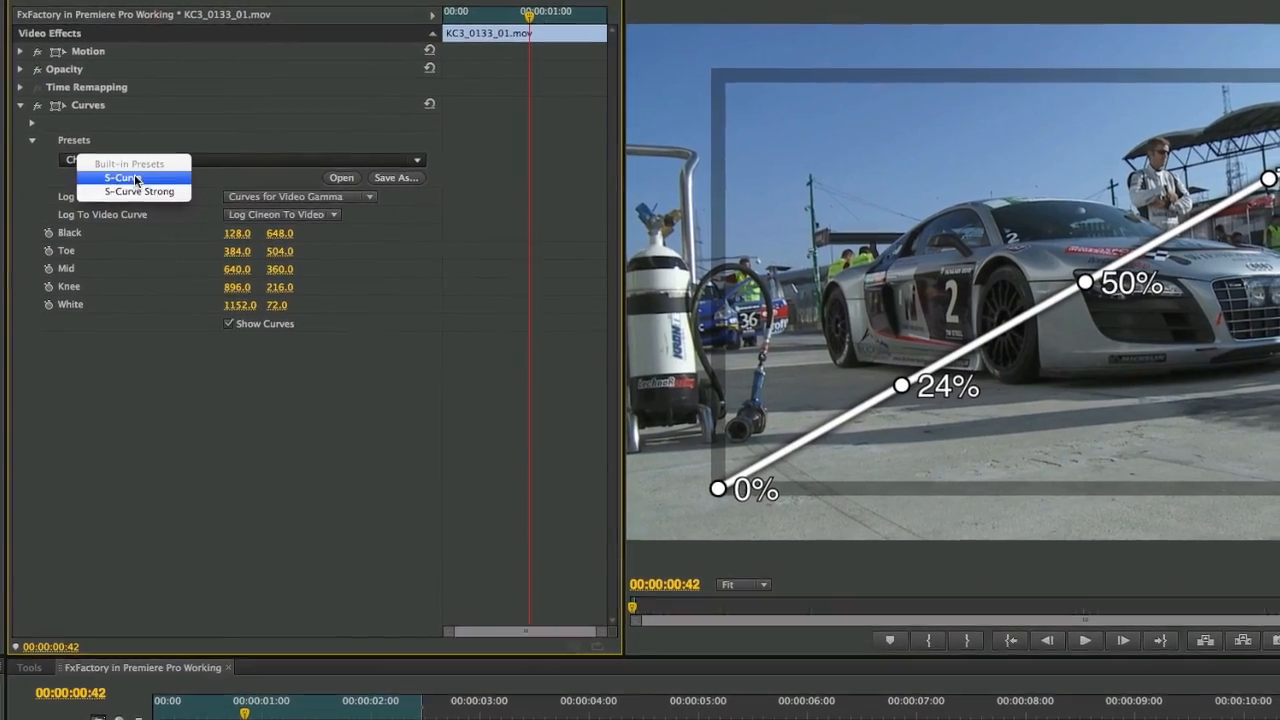
Choose the S-Curve preset for Curves on the KC3_0133_01.mov clip.
left_click(120, 177)
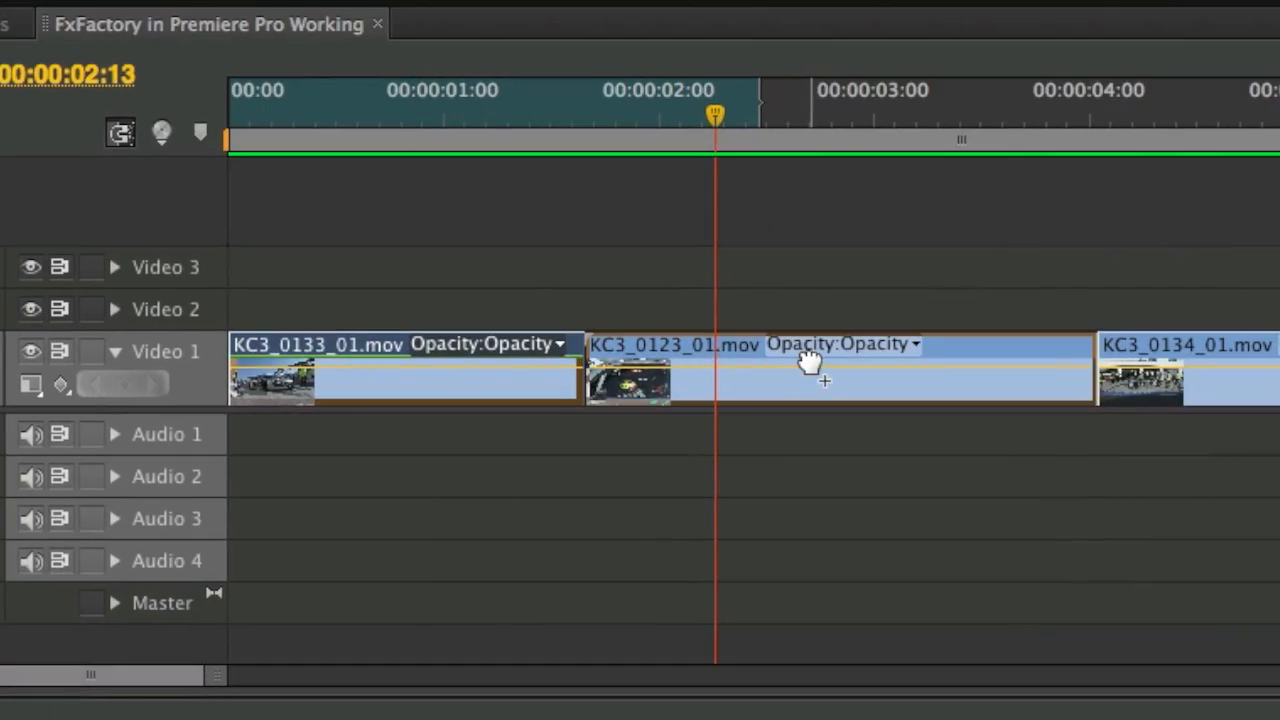
Select the KC3_0123_01.mov clip and create a new Transparent Video clip.
left_click(205, 19)
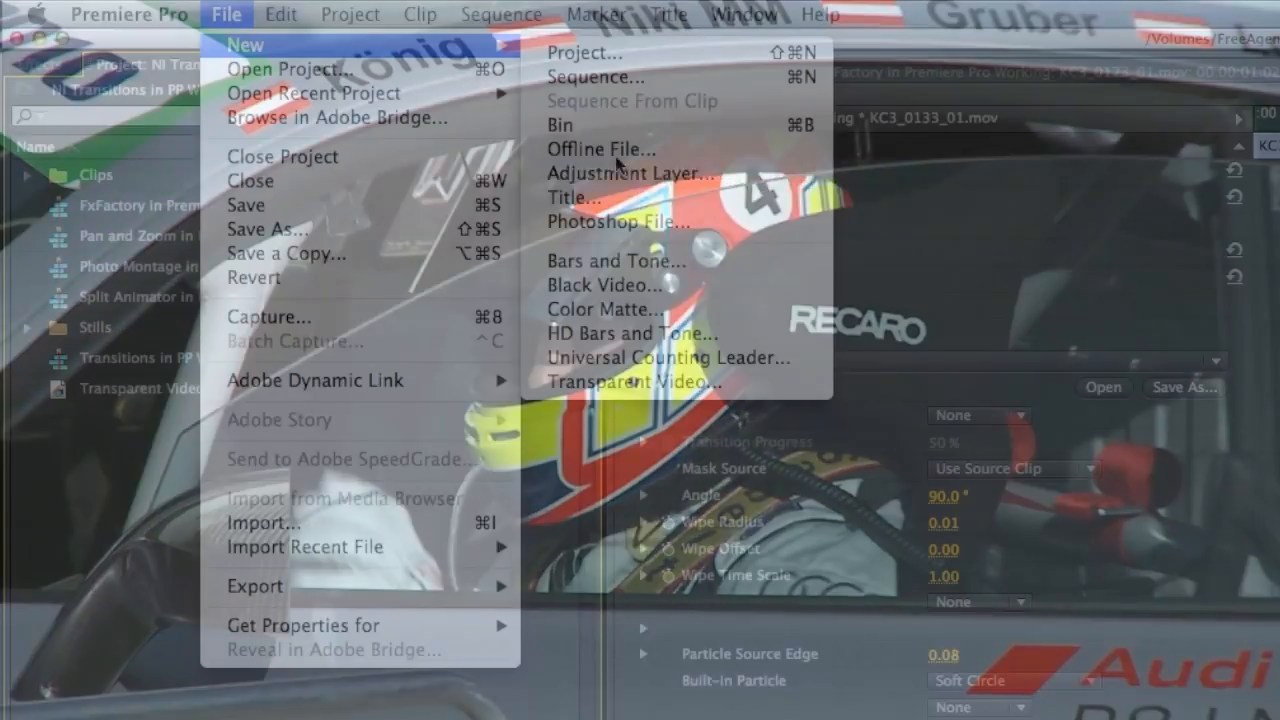
mouse_move(636, 335)
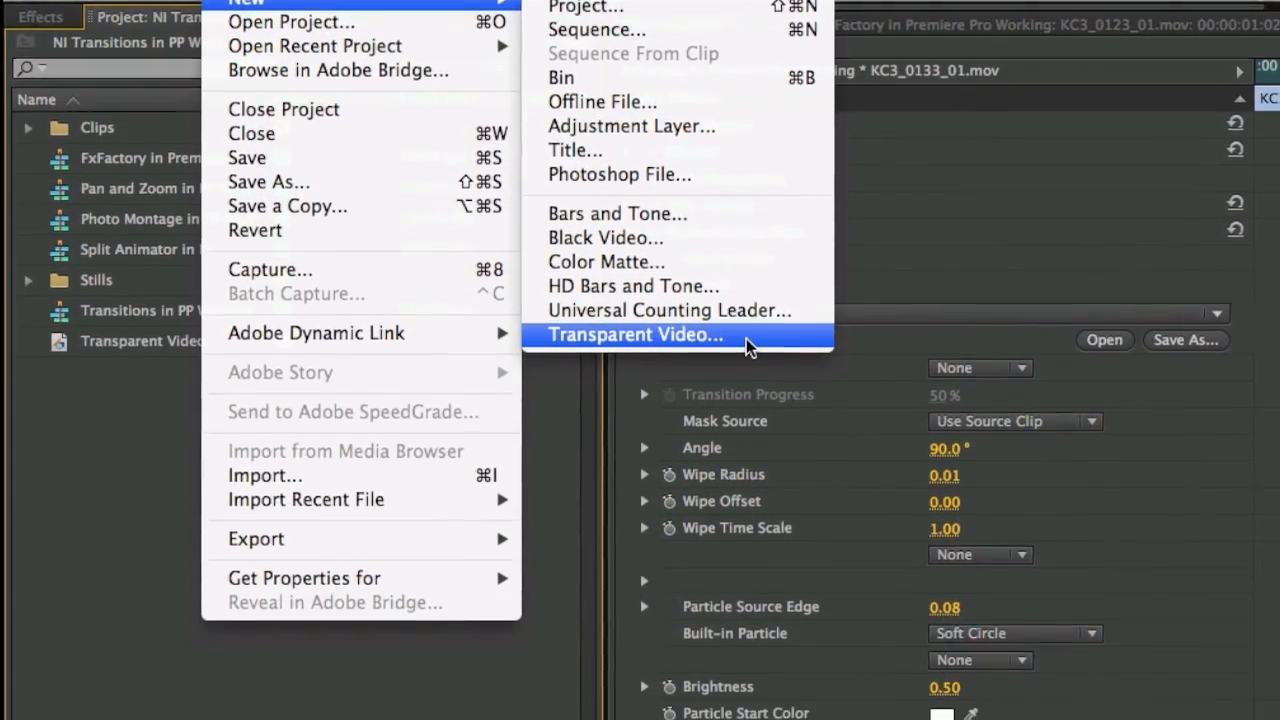
left_click(636, 335)
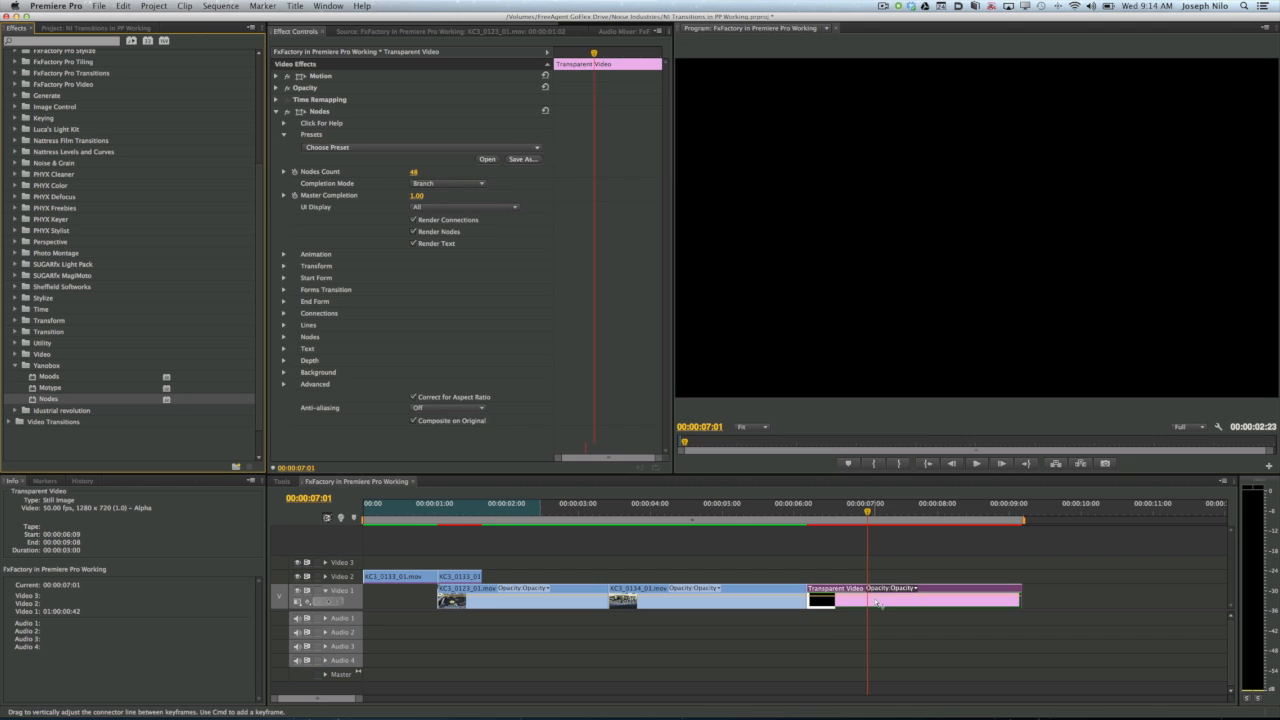
Expand Click For Help under Nodes and launch the Nodes online user manual.
left_click(390, 147)
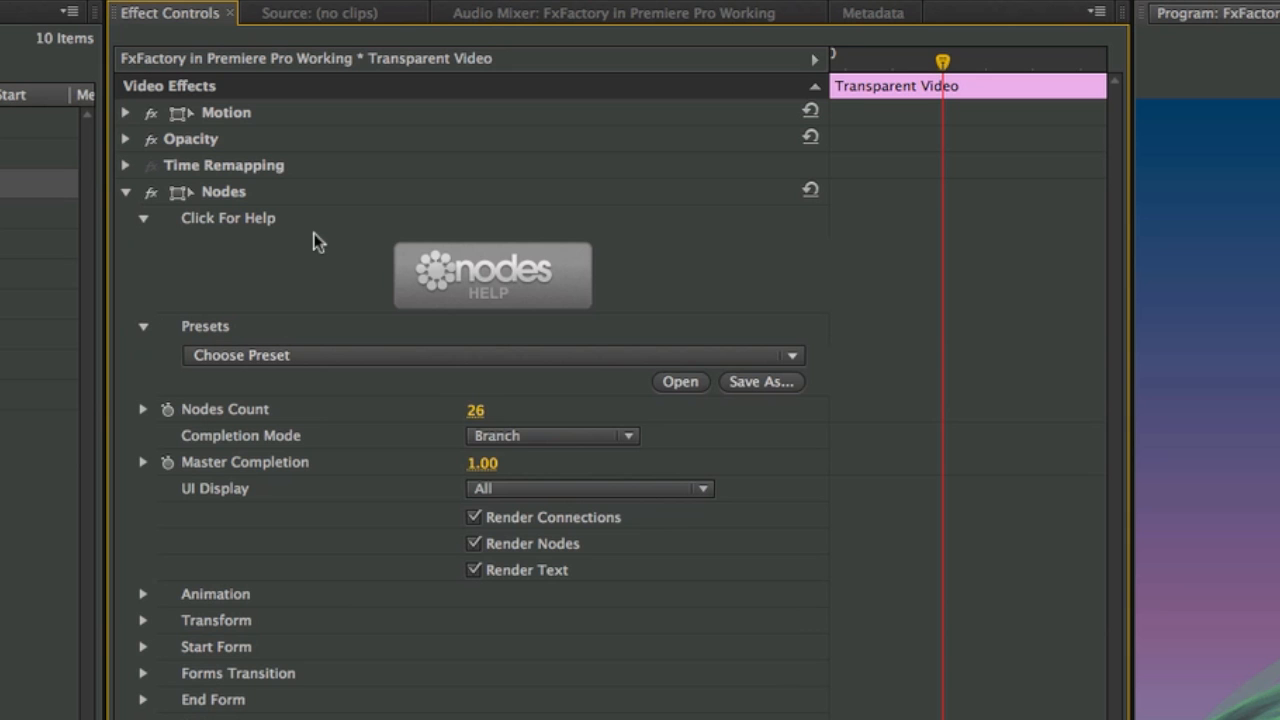
left_click(492, 275)
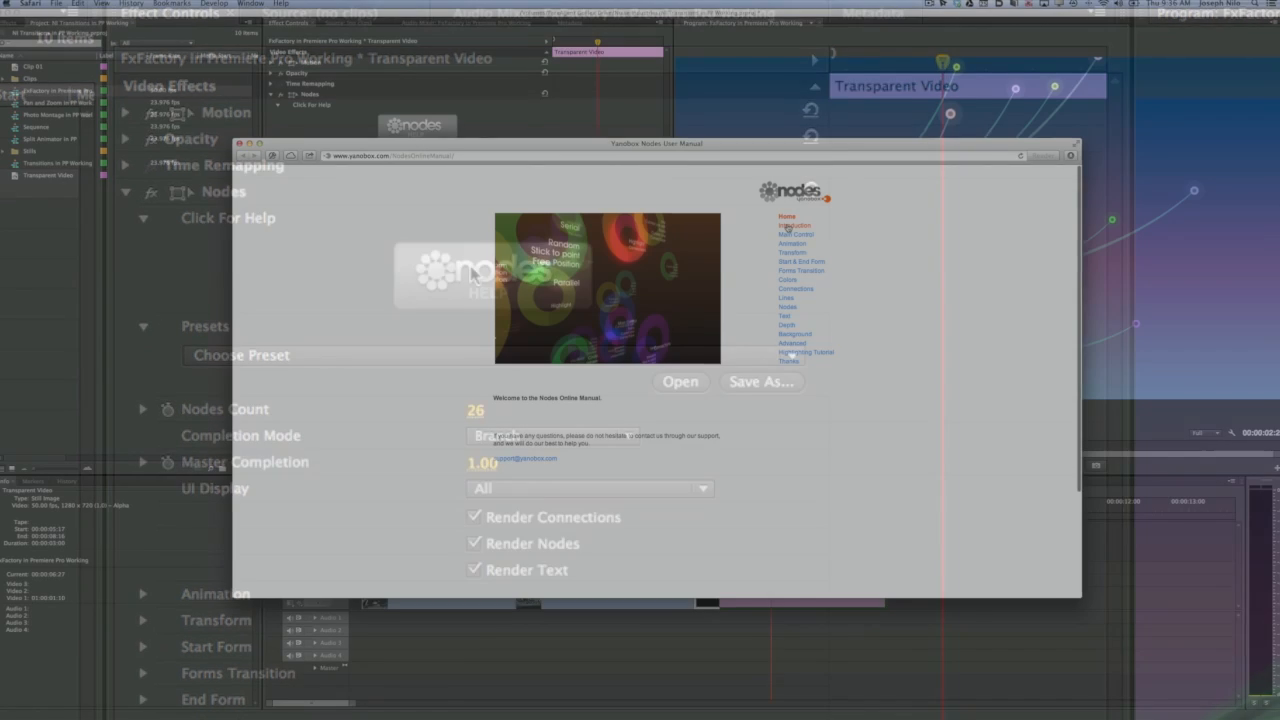